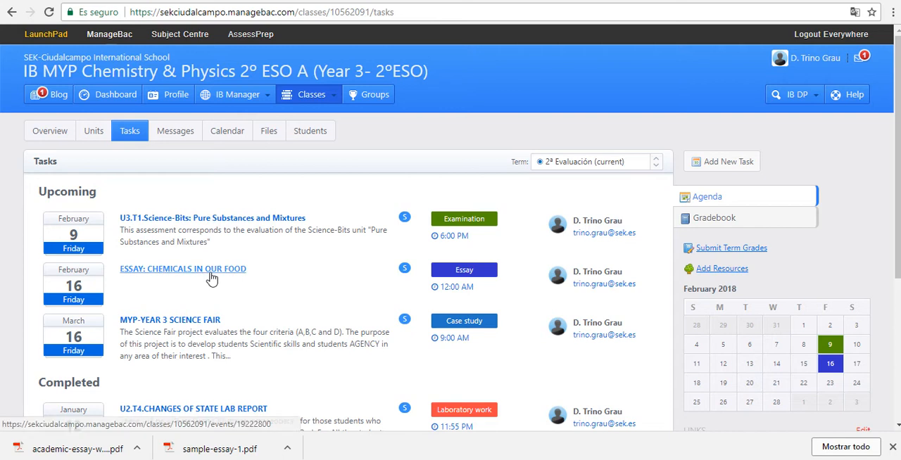
mouse_move(134, 270)
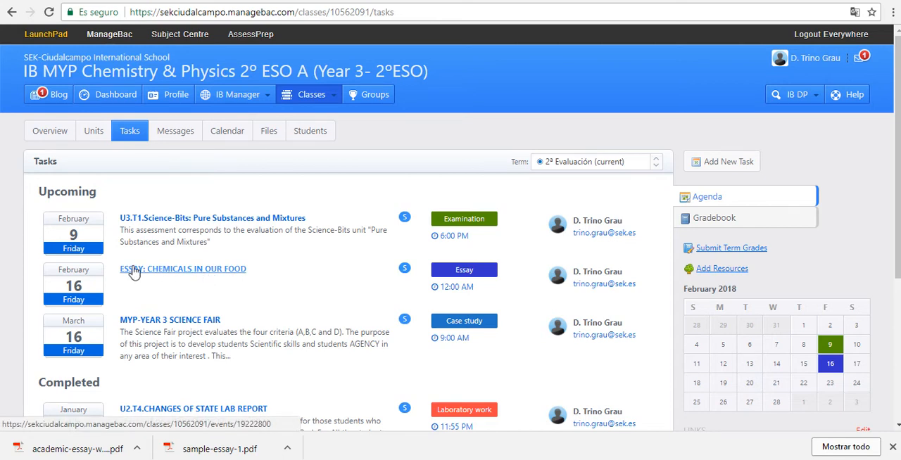
mouse_move(168, 273)
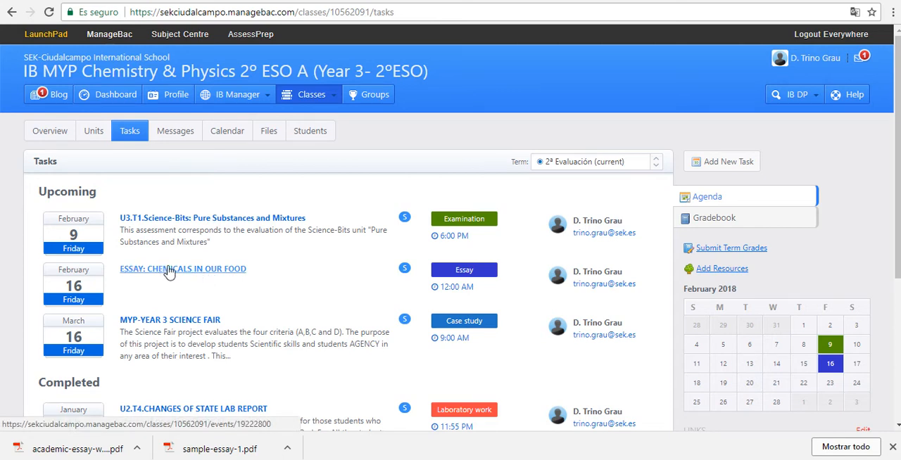
Open the 'ESSAY: CHEMICALS IN OUR FOOD' task from the class's Tasks list.
left_click(183, 269)
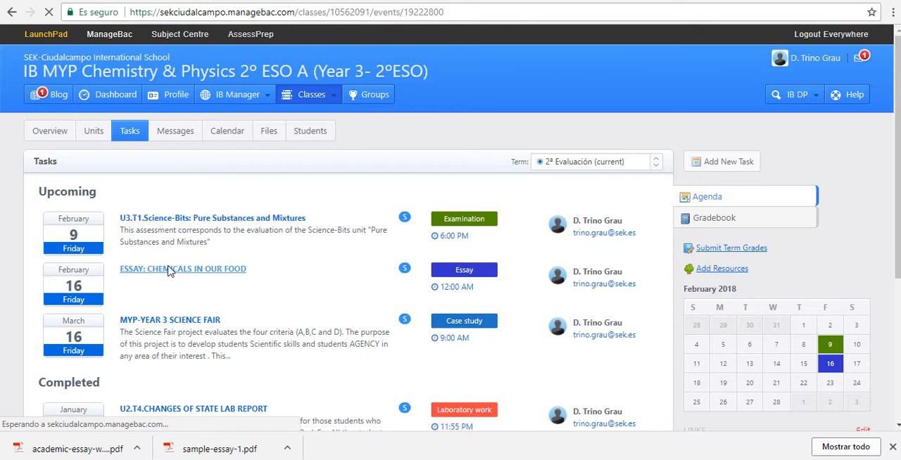
left_click(183, 269)
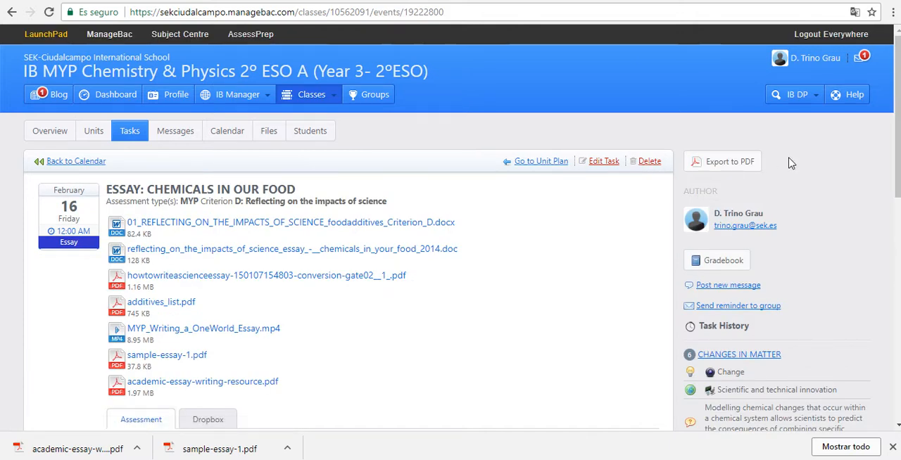
mouse_move(257, 219)
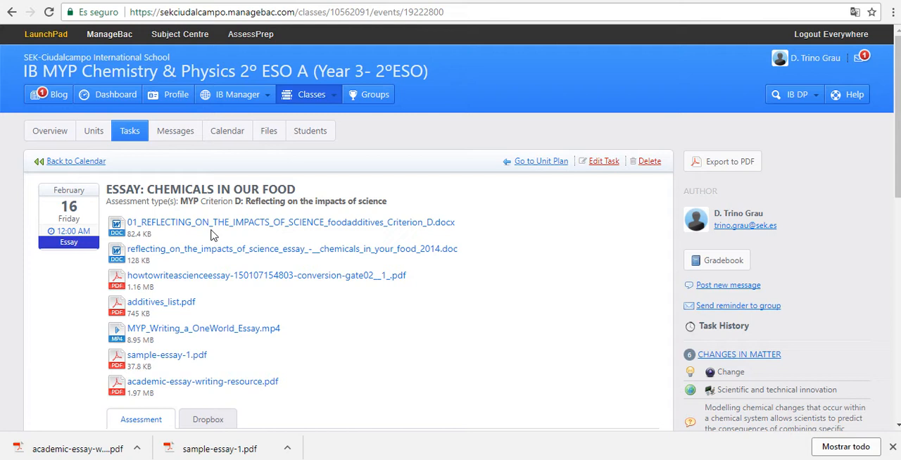
mouse_move(169, 222)
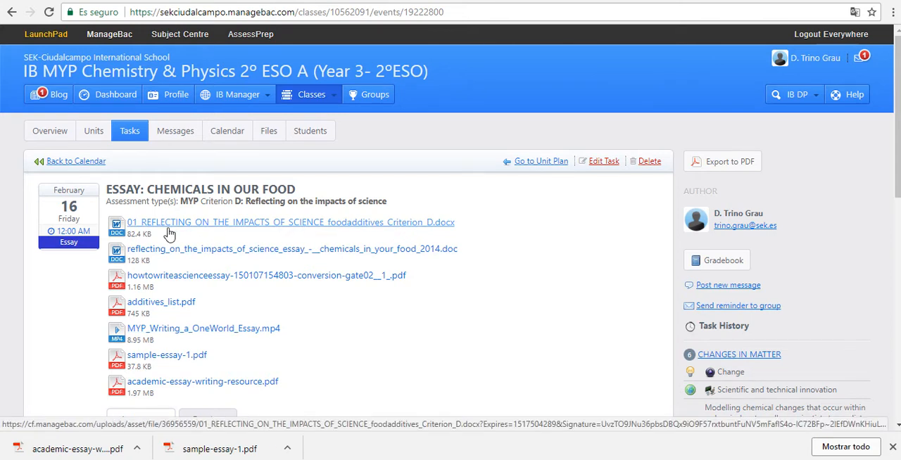
mouse_move(233, 291)
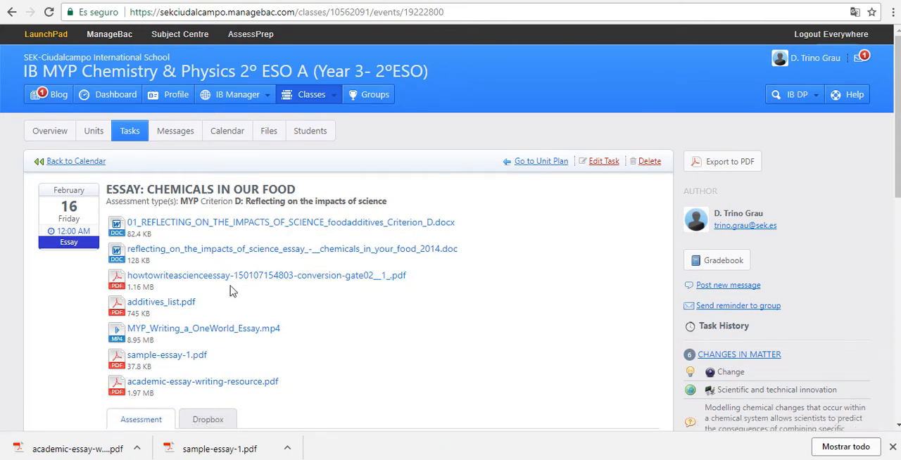
mouse_move(150, 301)
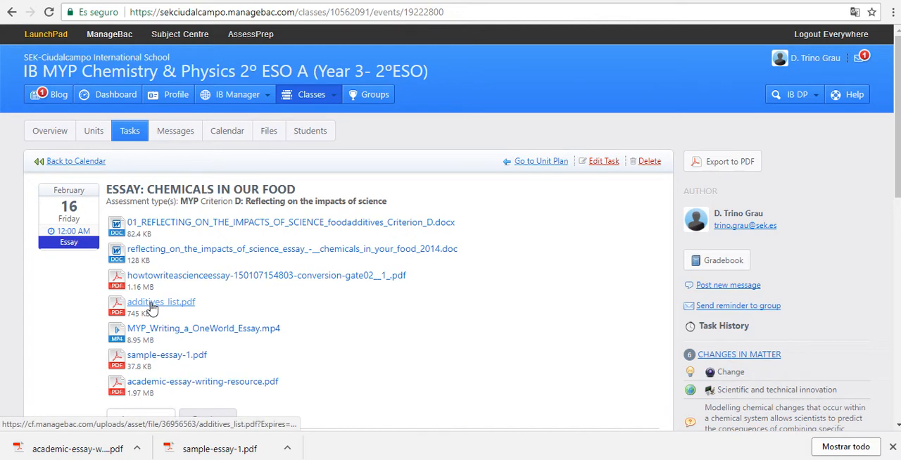
View additives_list.pdf, then go back to the task's attached documents.
left_click(161, 301)
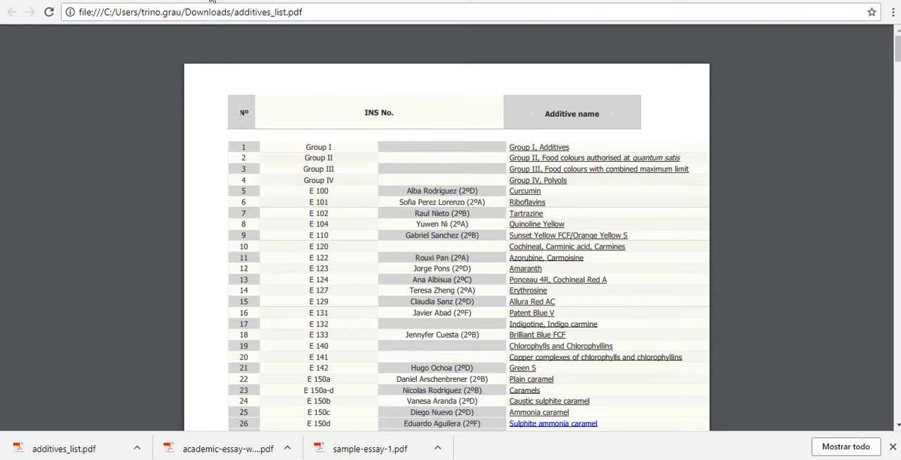
left_click(63, 449)
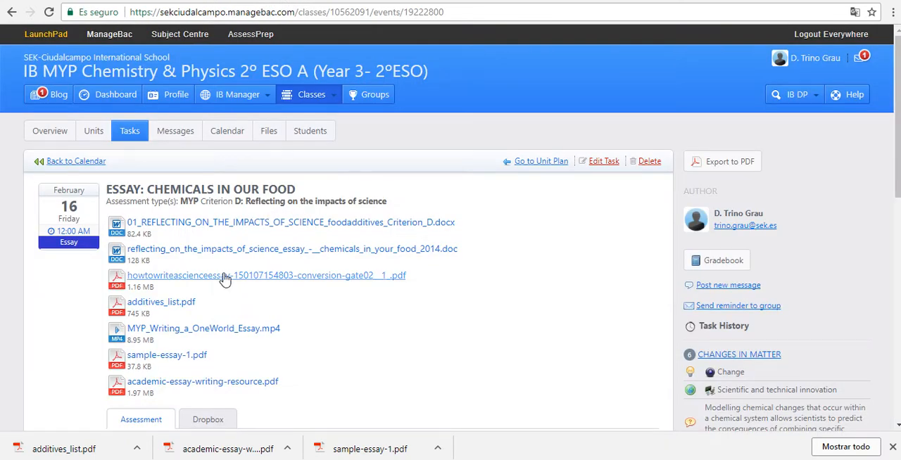
mouse_move(218, 276)
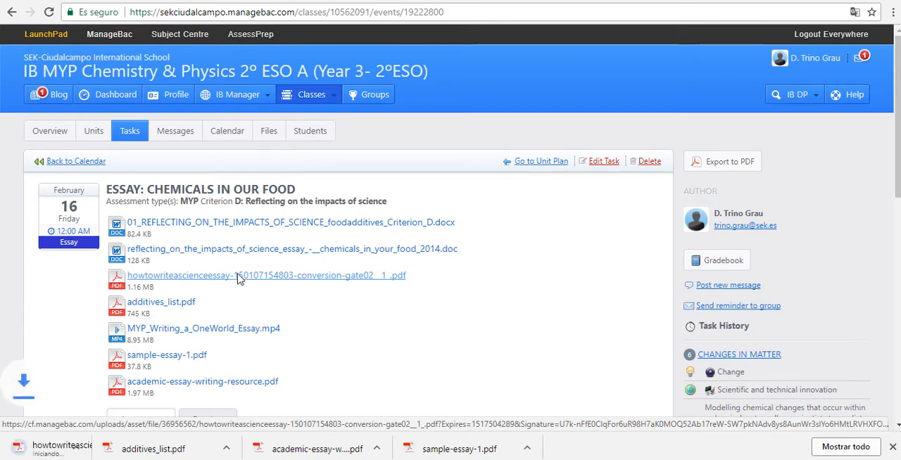
Read the downloaded Science MYP Essay Guide down to the main body example on page 9.
left_click(266, 276)
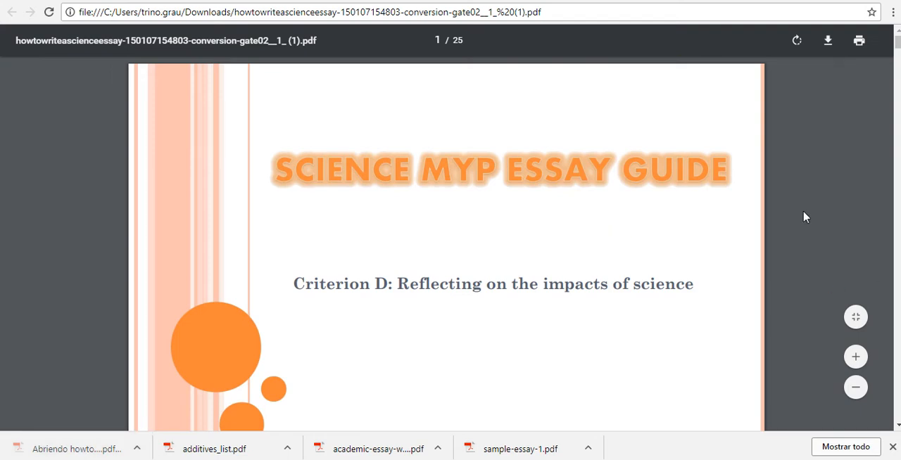
scroll("down", 3)
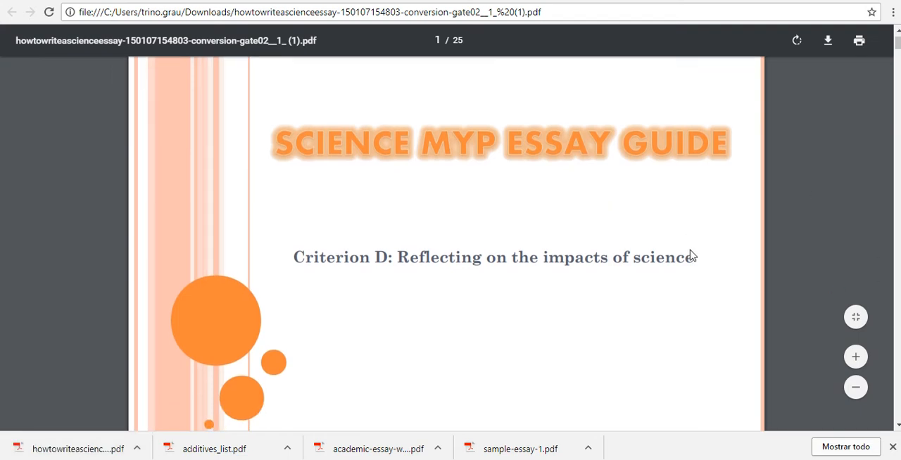
scroll("down", 3)
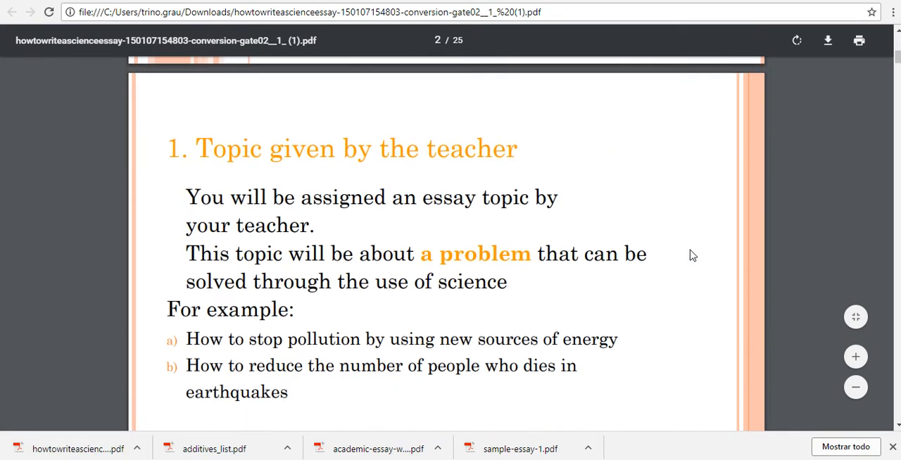
scroll("down", 3)
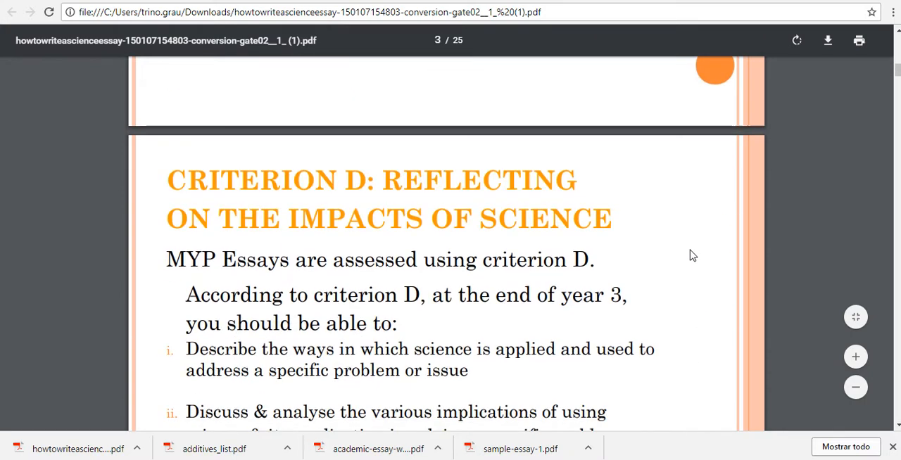
scroll("down", 3)
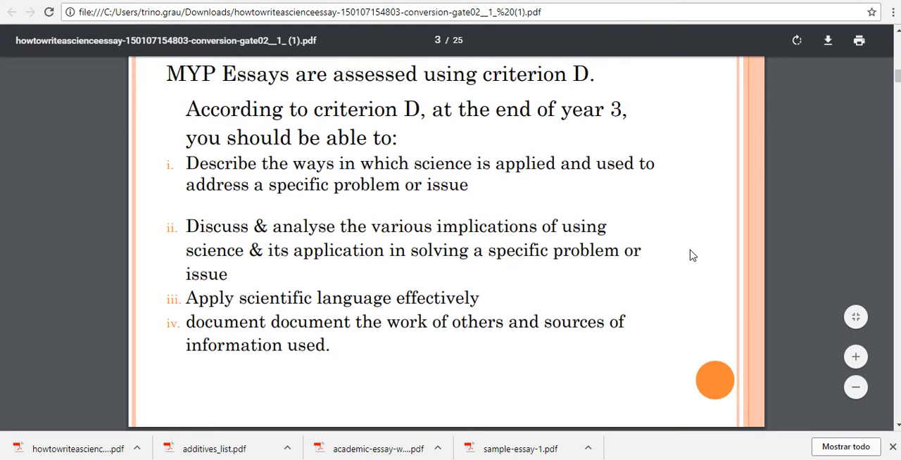
scroll("down", 3)
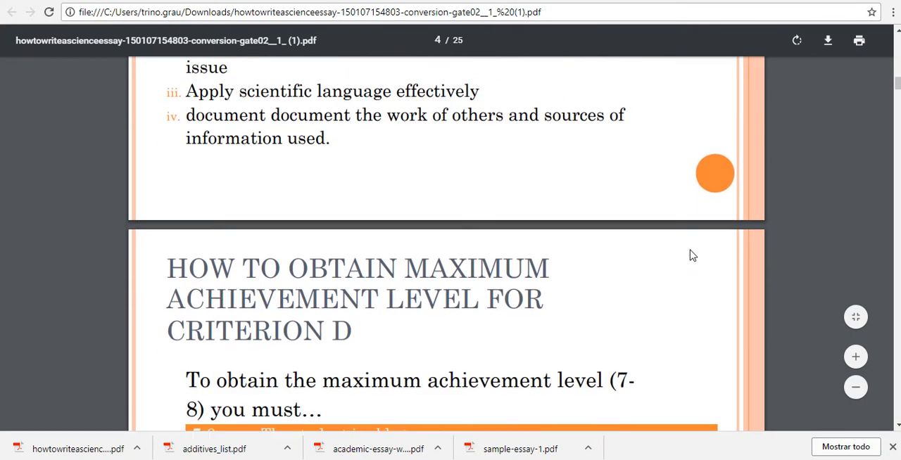
scroll("down", 3)
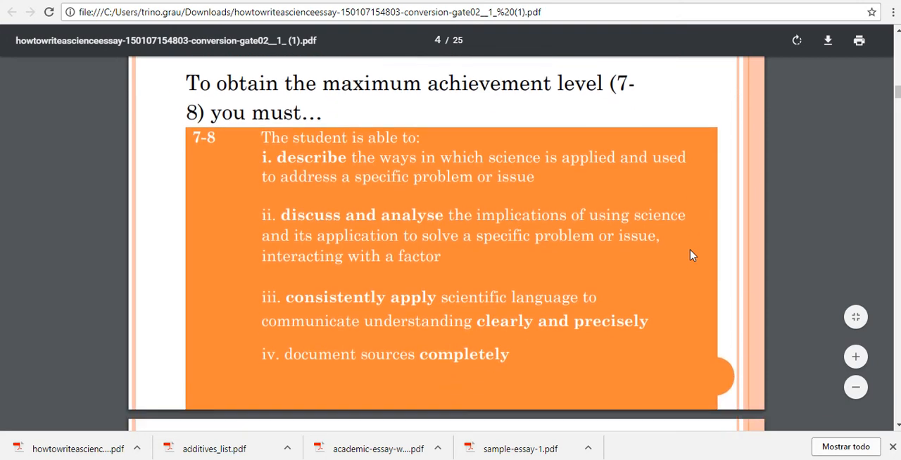
scroll("down", 3)
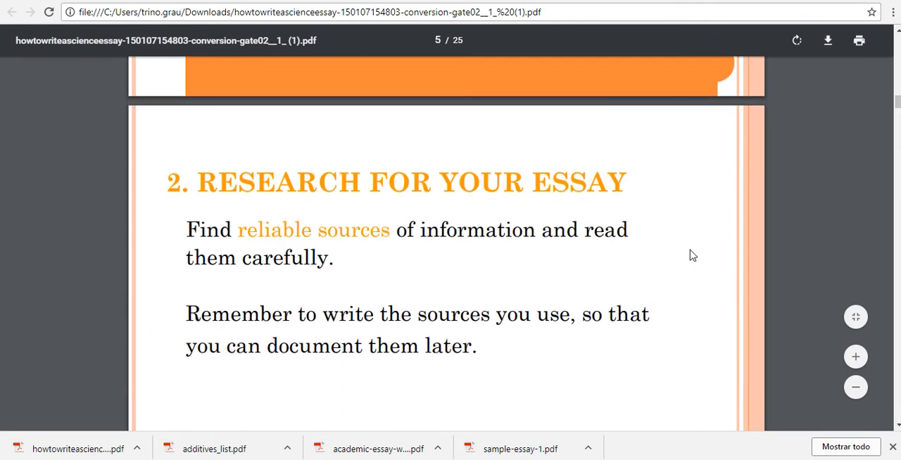
scroll("down", 3)
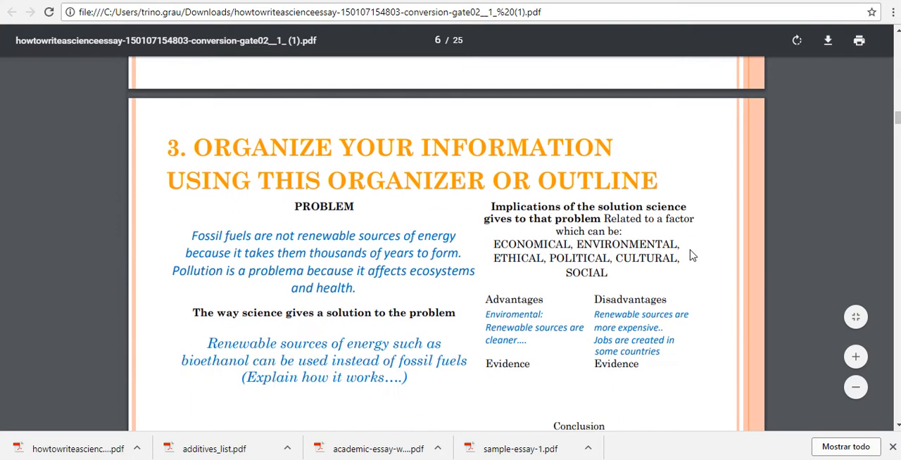
scroll("down", 3)
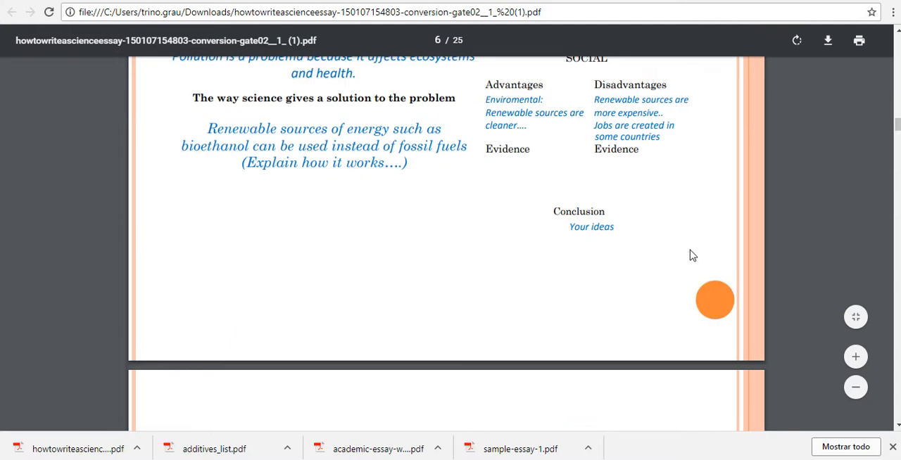
scroll("down", 3)
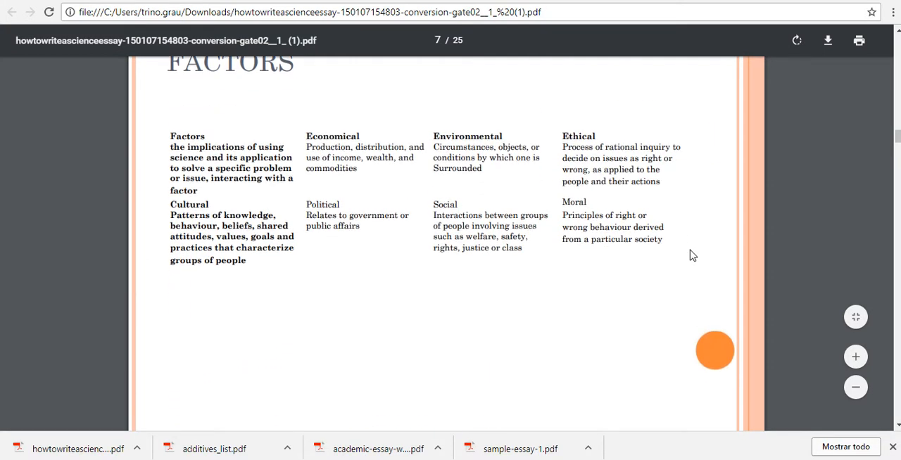
scroll("down", 3)
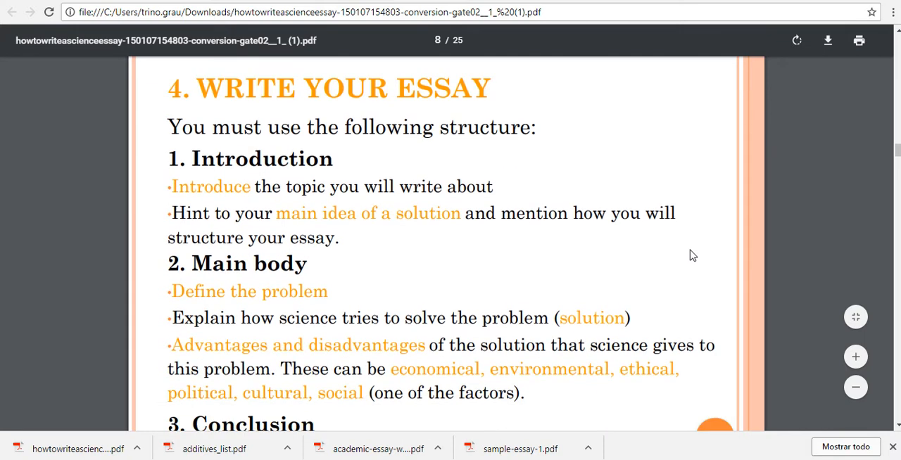
scroll("down", 3)
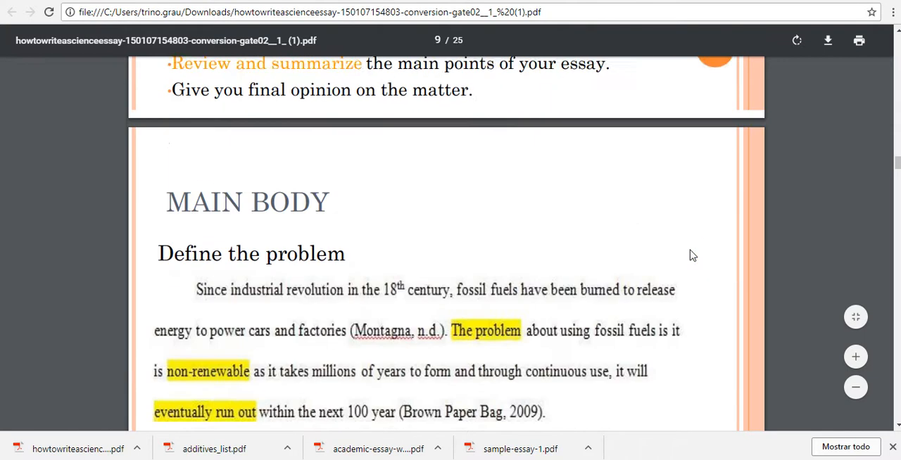
scroll("down", 3)
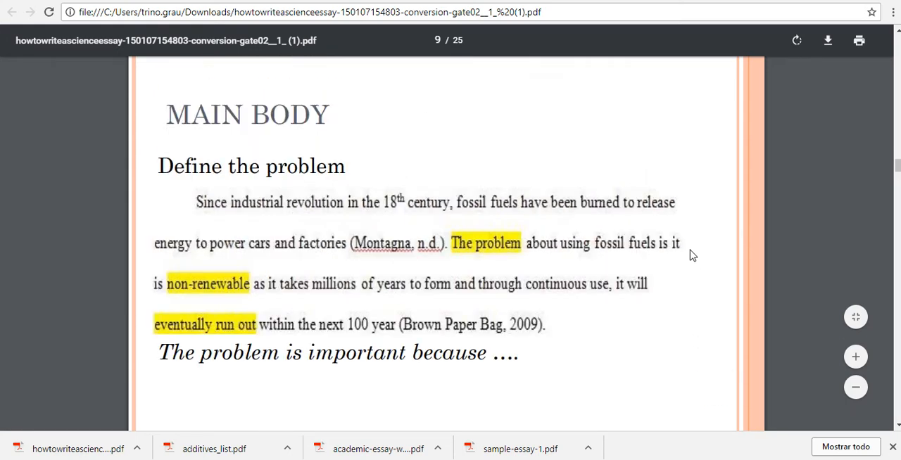
Continue through the evidence examples and conclusion to 'Citing and referencing inside your essay'.
scroll("down", 3)
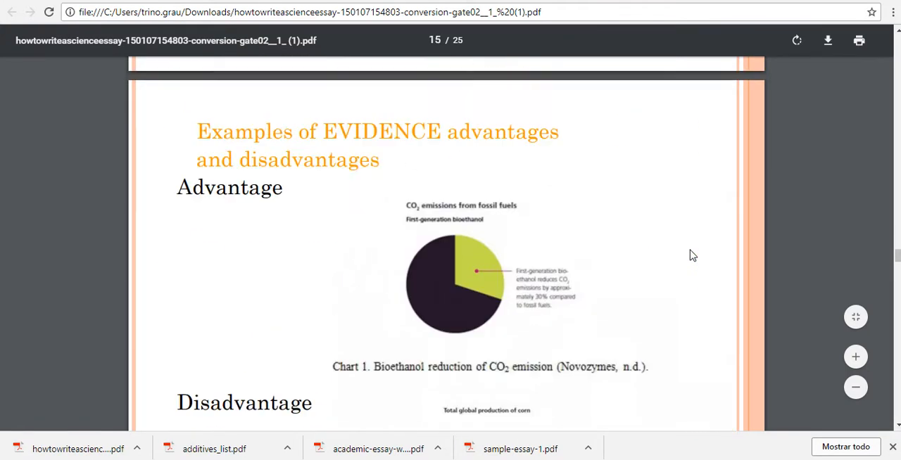
scroll("down", 3)
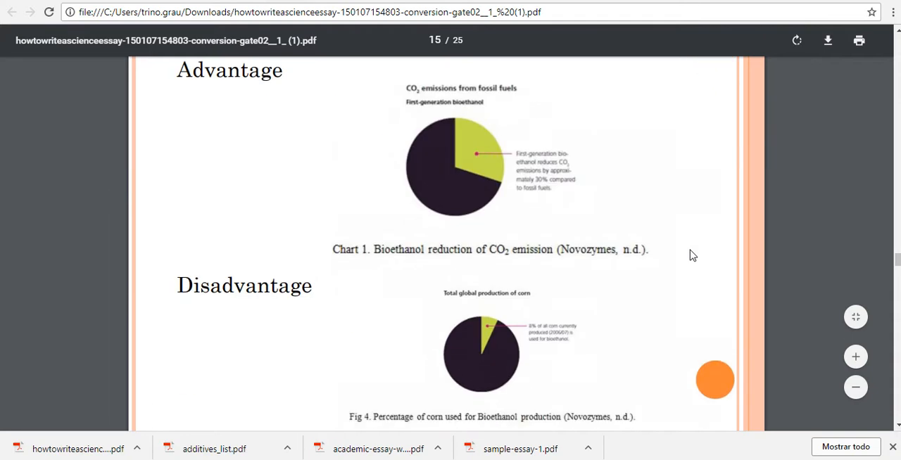
scroll("down", 3)
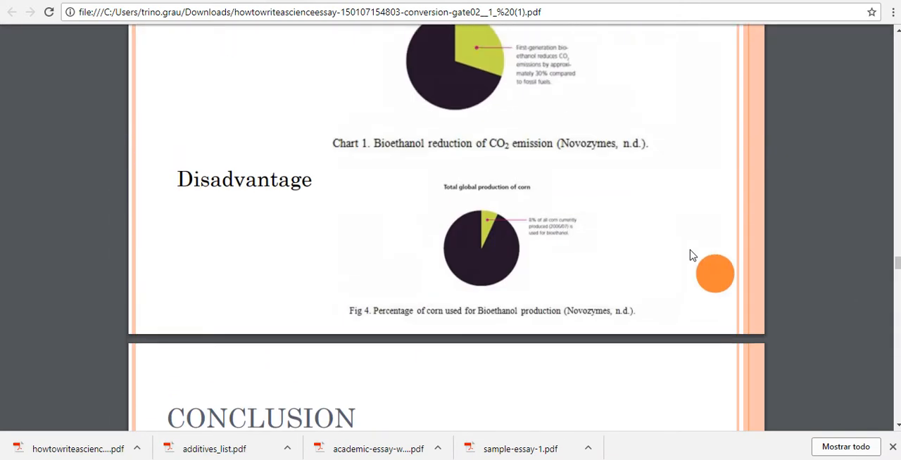
scroll("down", 3)
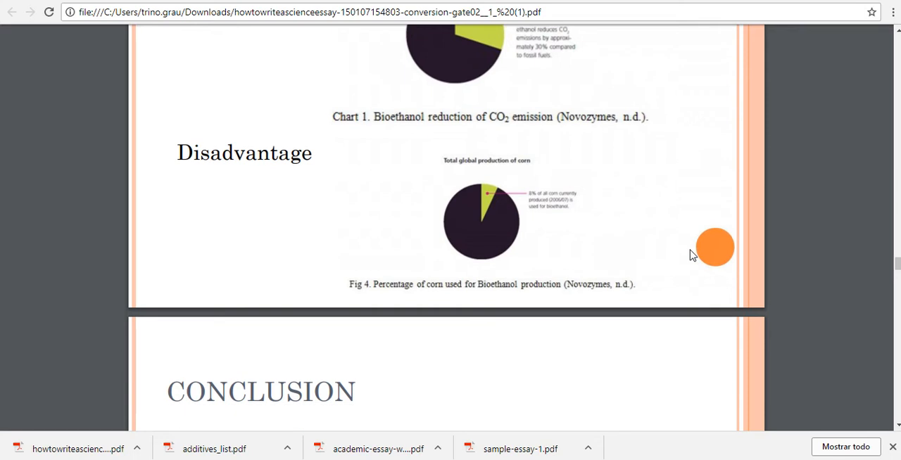
scroll("down", 3)
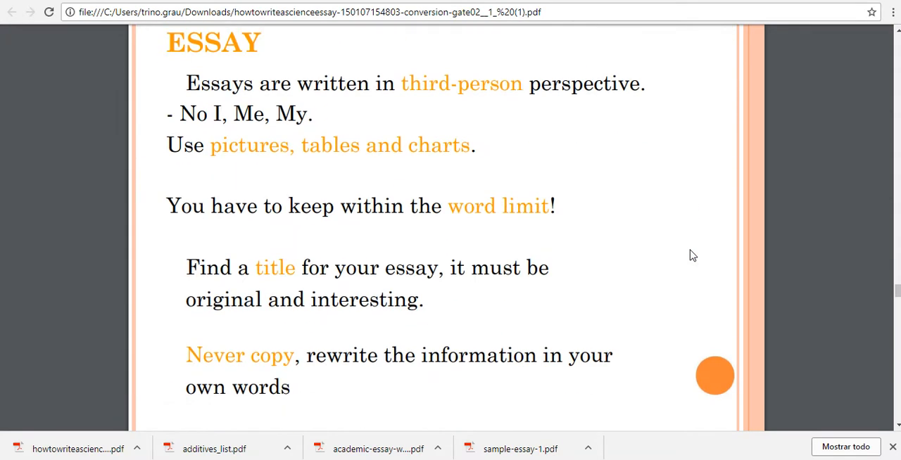
scroll("down", 3)
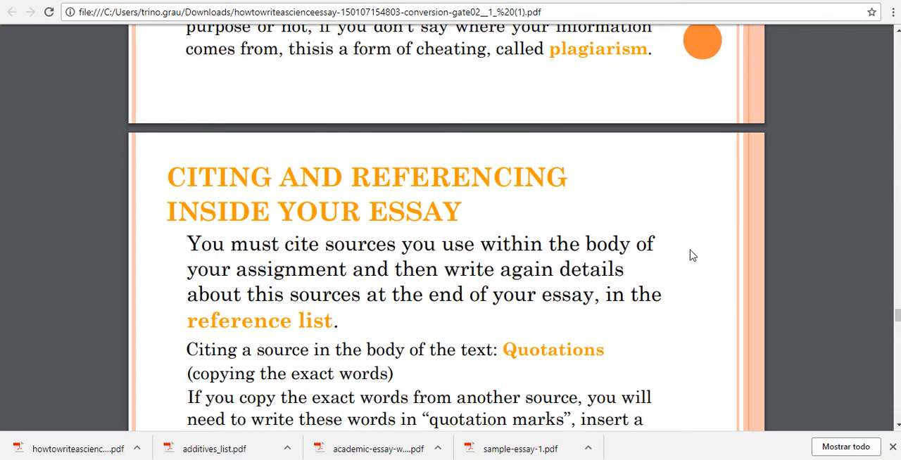
mouse_move(329, 113)
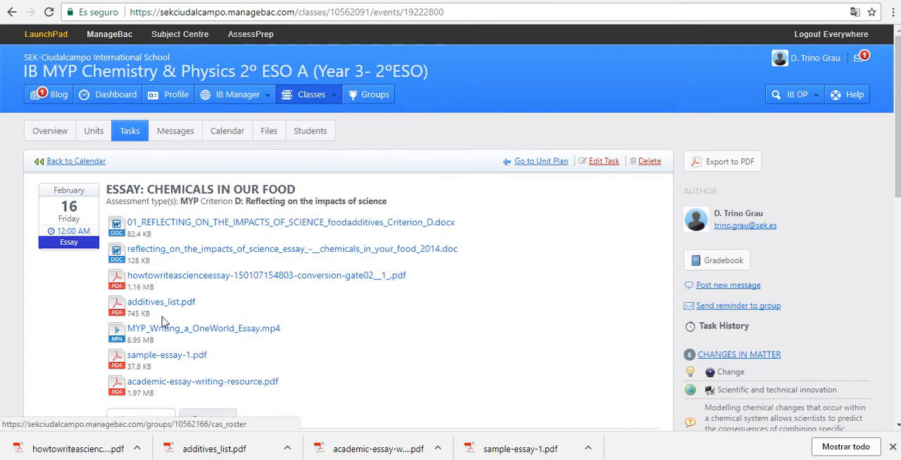
mouse_move(180, 334)
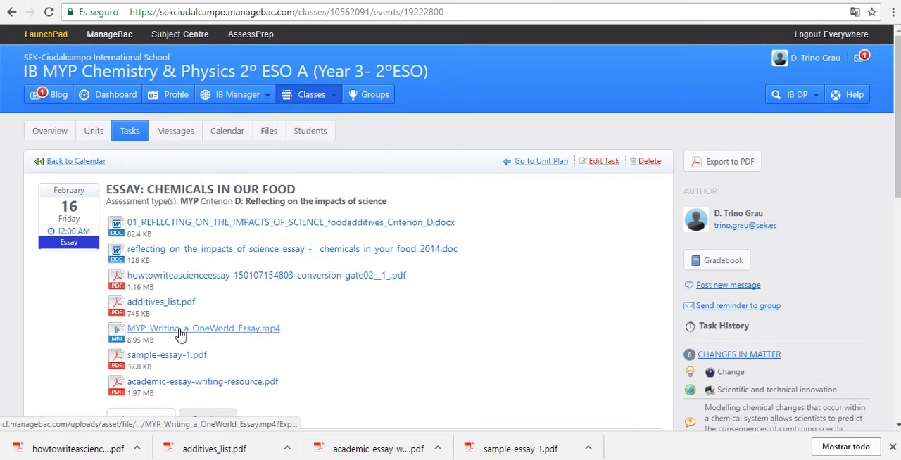
Download MYP_Writing_a_OneWorld_Essay.mp4 and the 01_REFLECTING Criterion_D.docx assessment task.
left_click(203, 328)
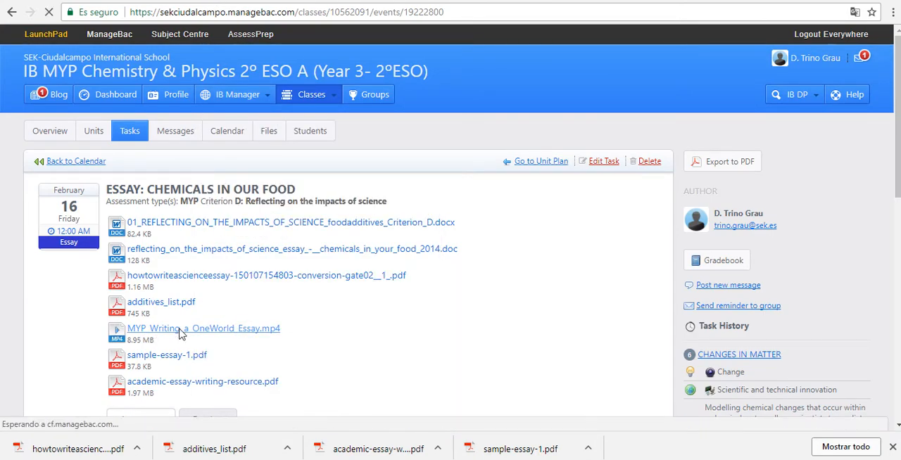
left_click(202, 328)
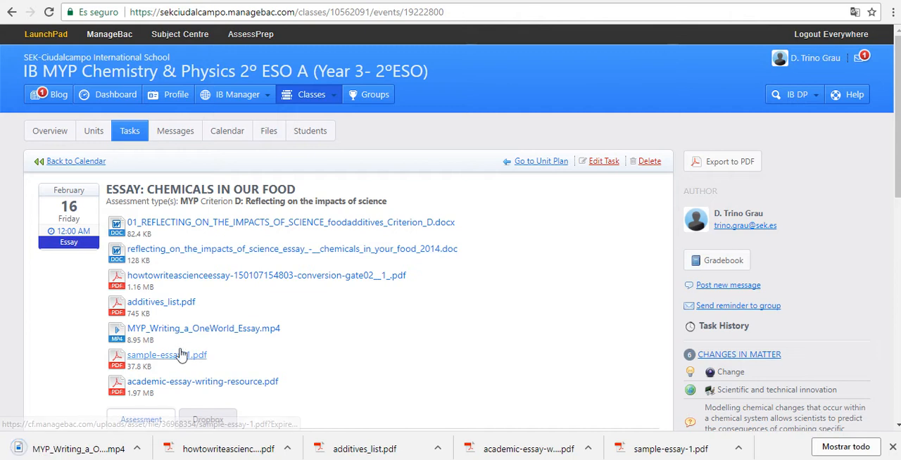
mouse_move(194, 222)
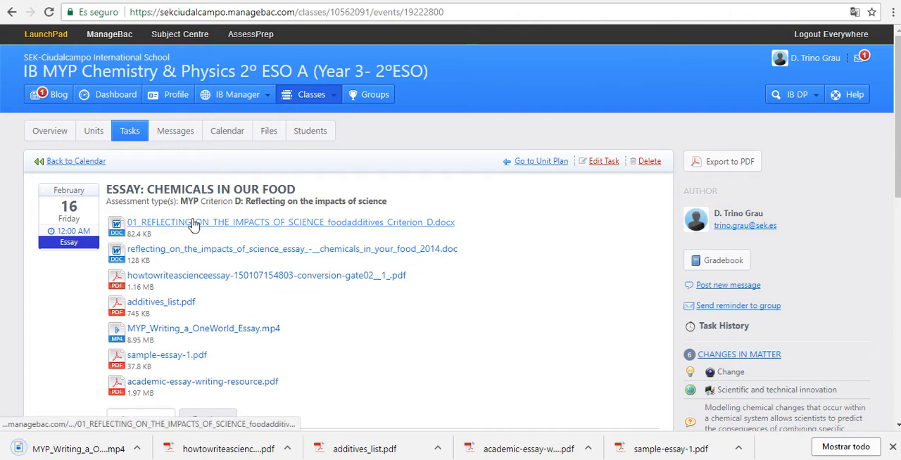
left_click(289, 222)
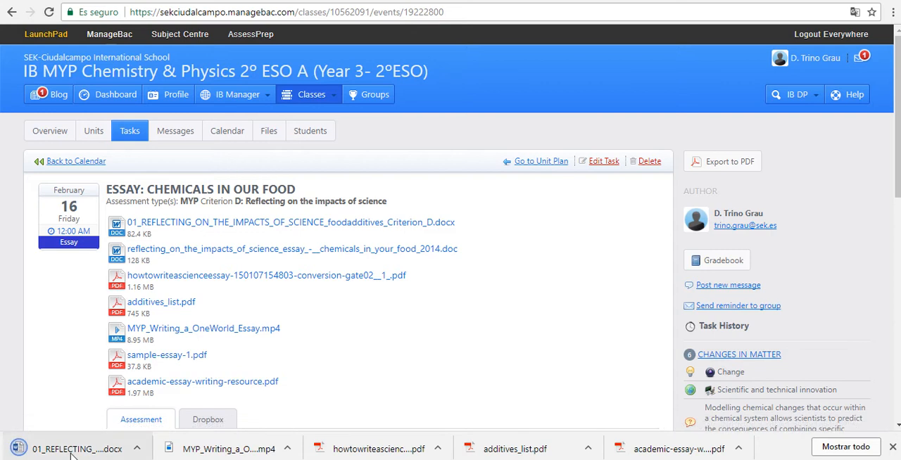
View the Food Additives assessment task in Word, paging through its criteria, rubric and essay structure guidance.
left_click(78, 449)
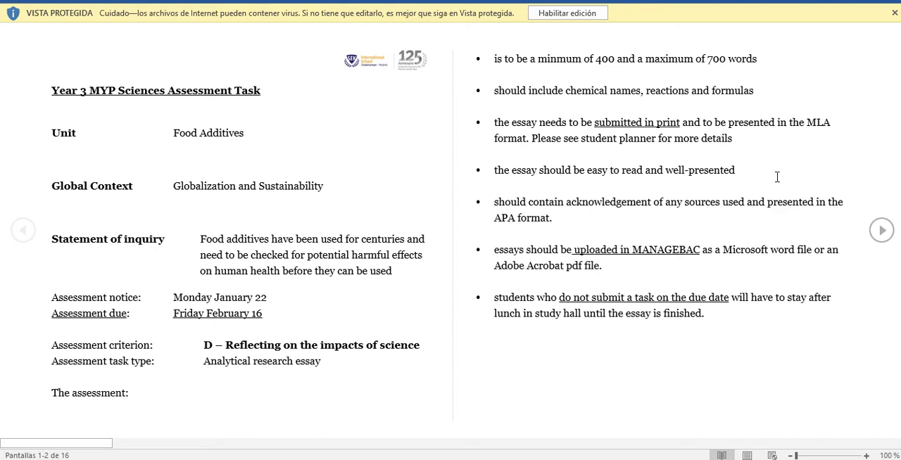
mouse_move(743, 63)
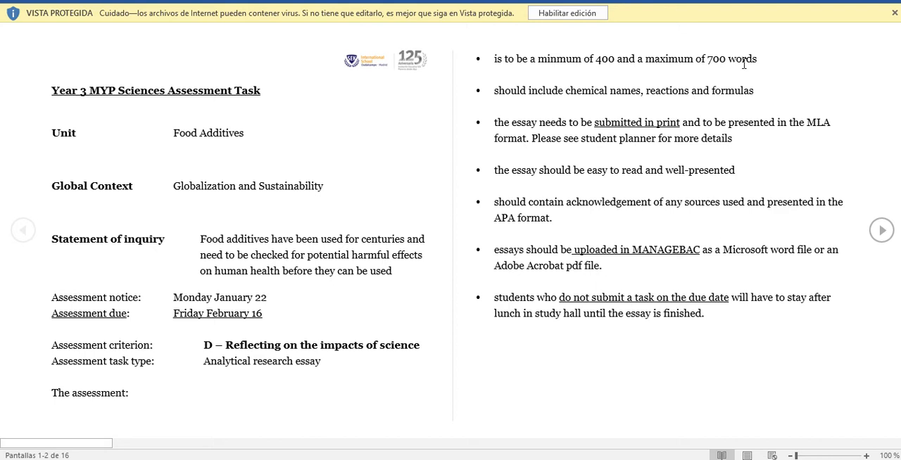
left_click(881, 230)
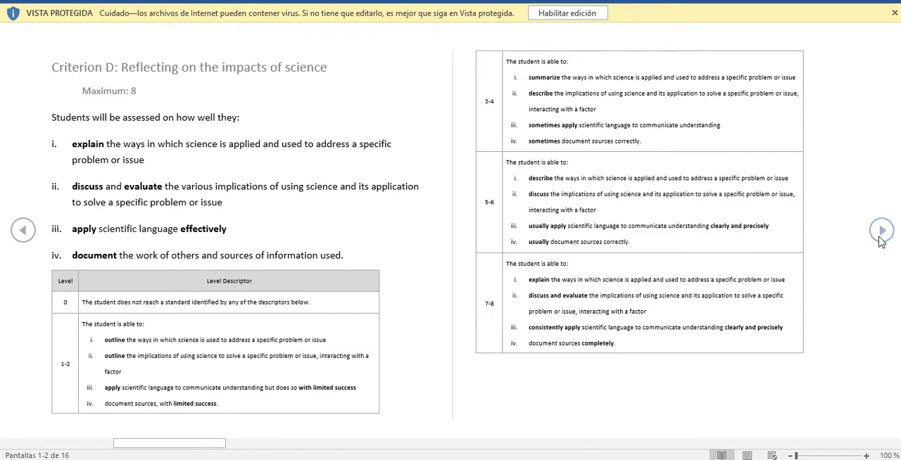
left_click(881, 231)
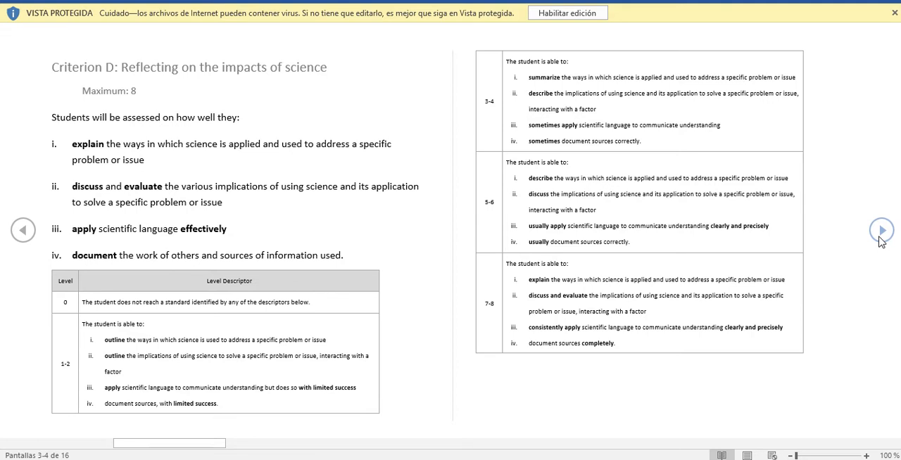
left_click(881, 231)
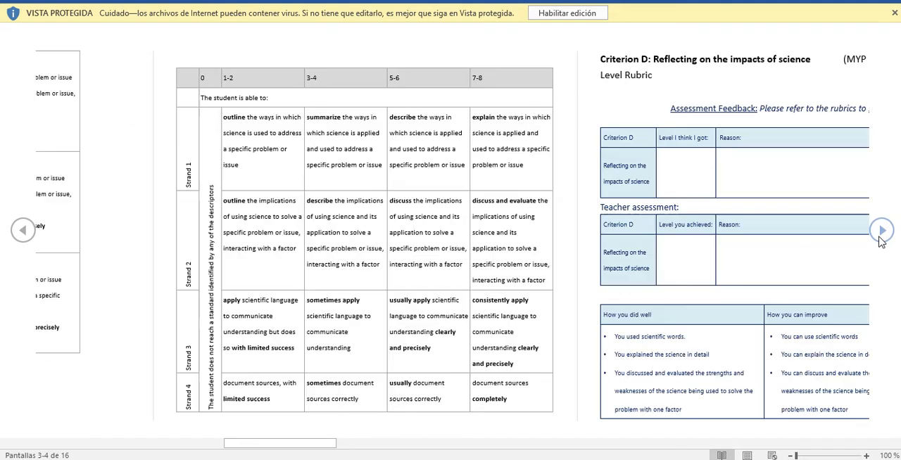
left_click(881, 231)
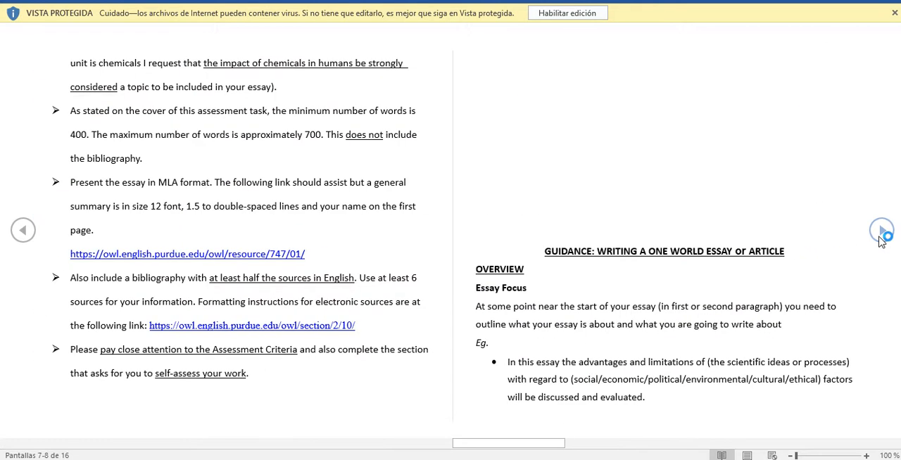
left_click(881, 229)
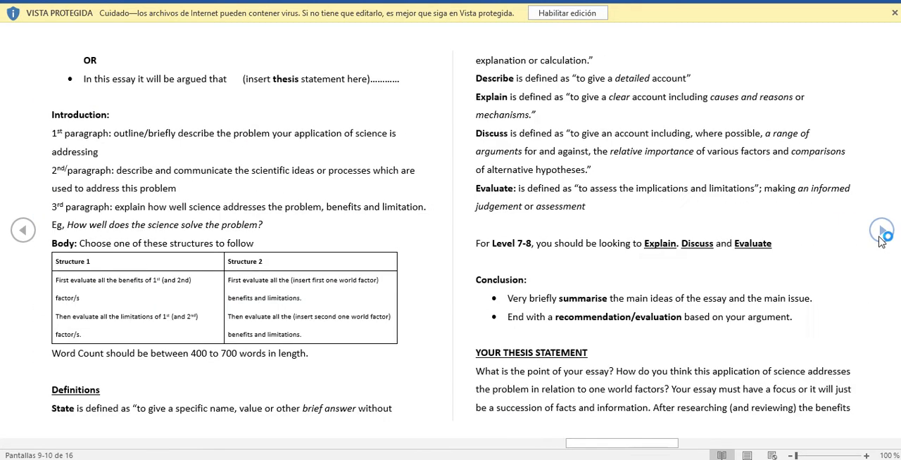
left_click(881, 229)
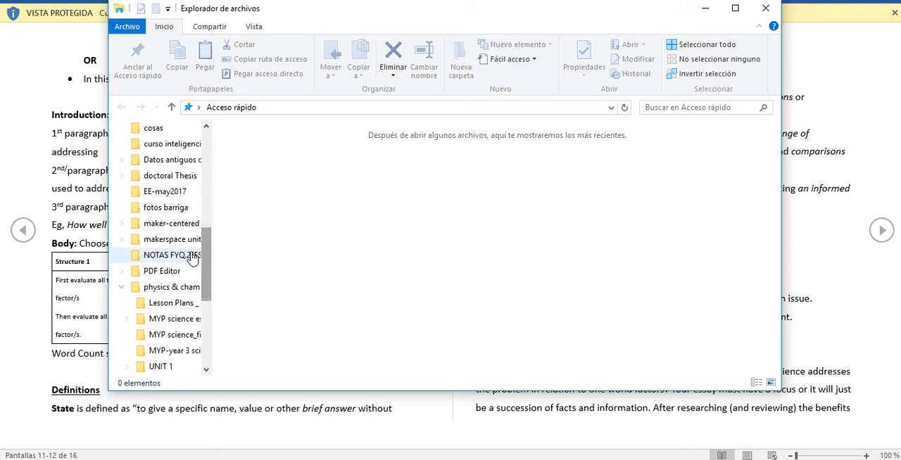
From physics & chamistry 2ºESO > MYP science essay, open 'Essay format FOR ADDITIVES.docx' in Word.
double_click(171, 255)
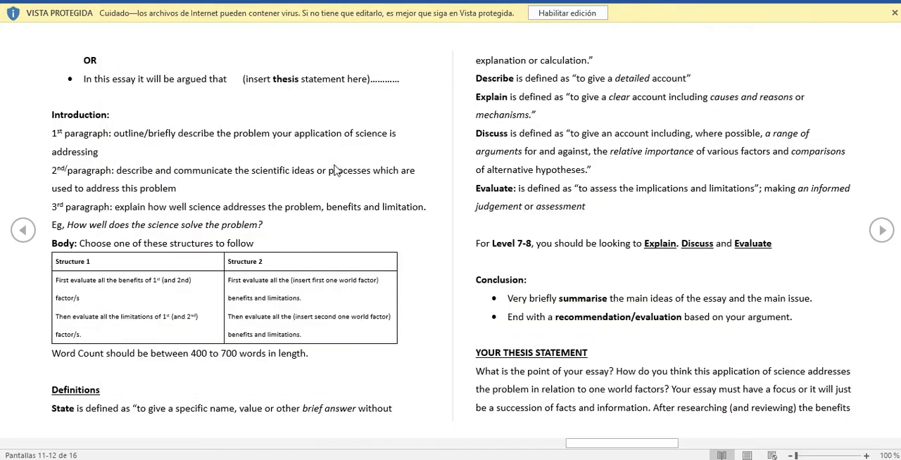
left_click(567, 13)
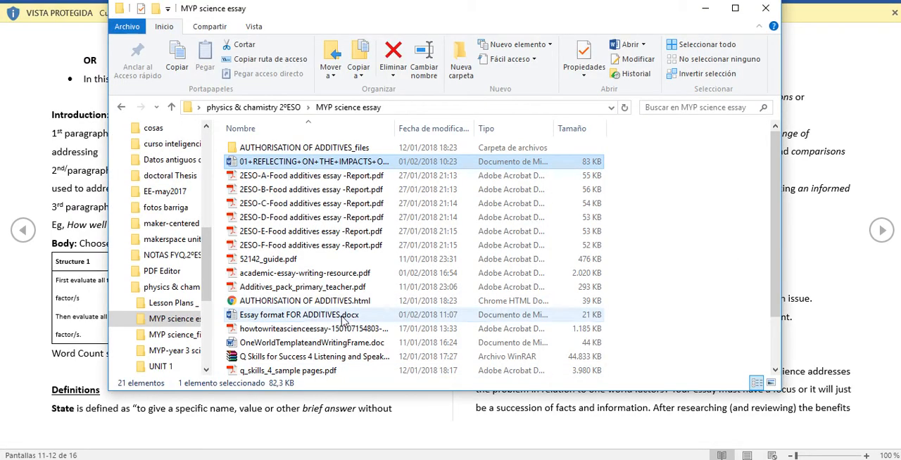
double_click(299, 315)
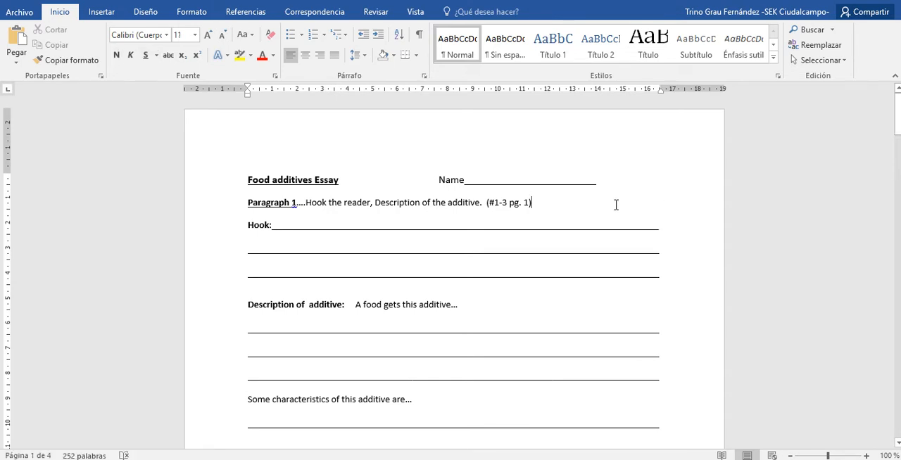
Read the template's paragraph prompts down to Paragraph 6's summary, then close the document.
left_click(529, 421)
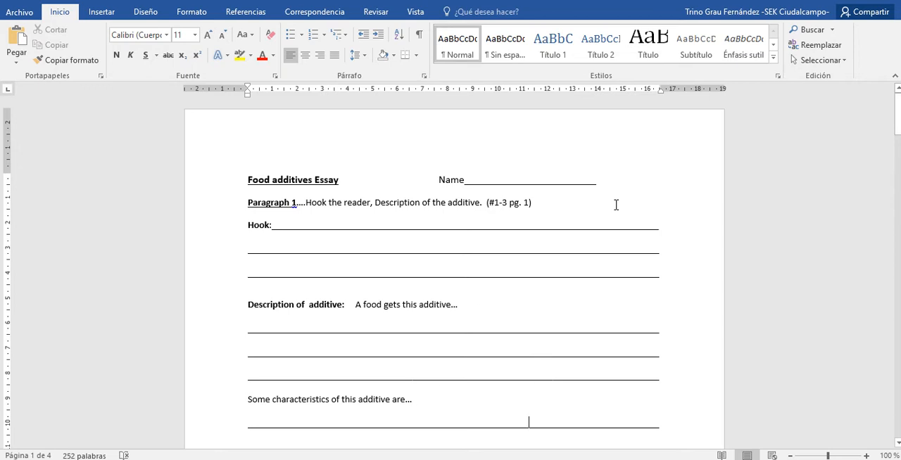
scroll("down", 3)
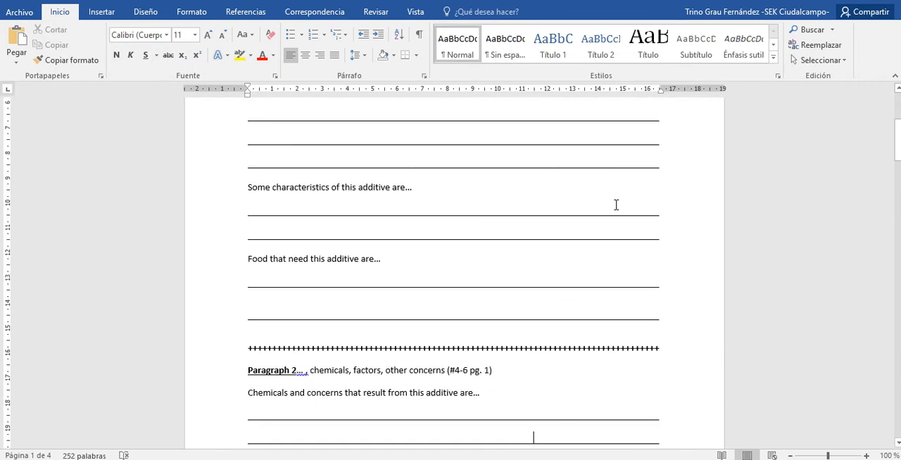
scroll("down", 3)
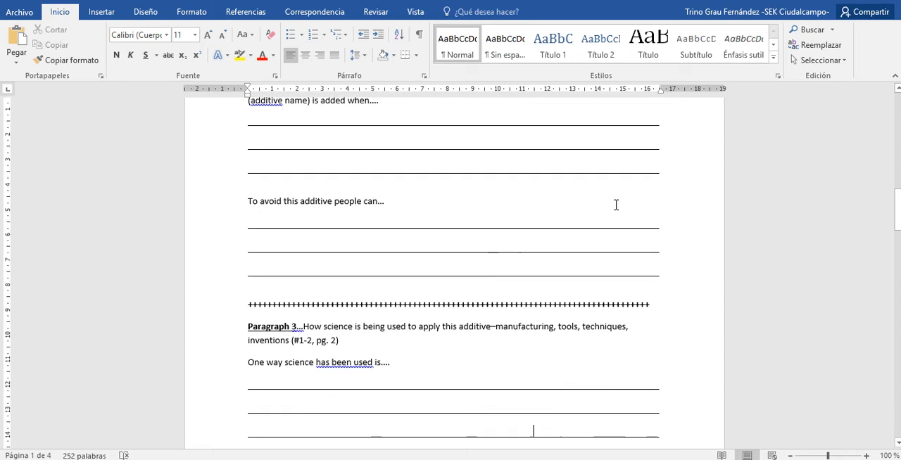
scroll("down", 3)
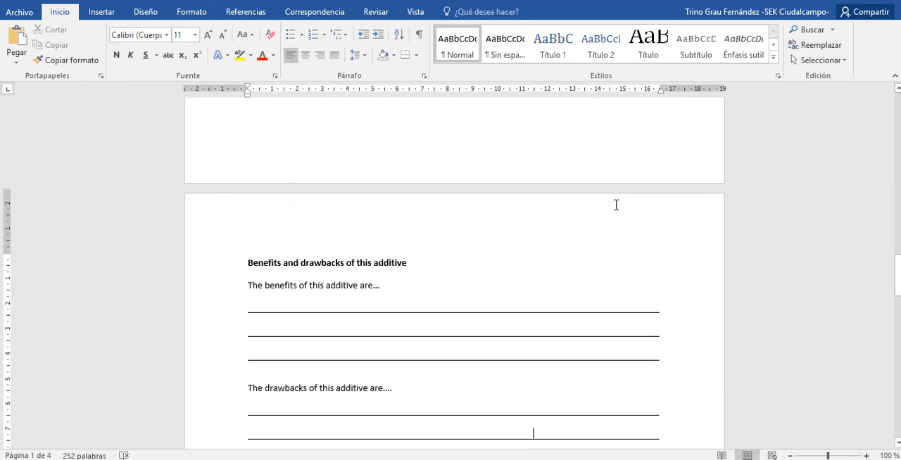
scroll("down", 3)
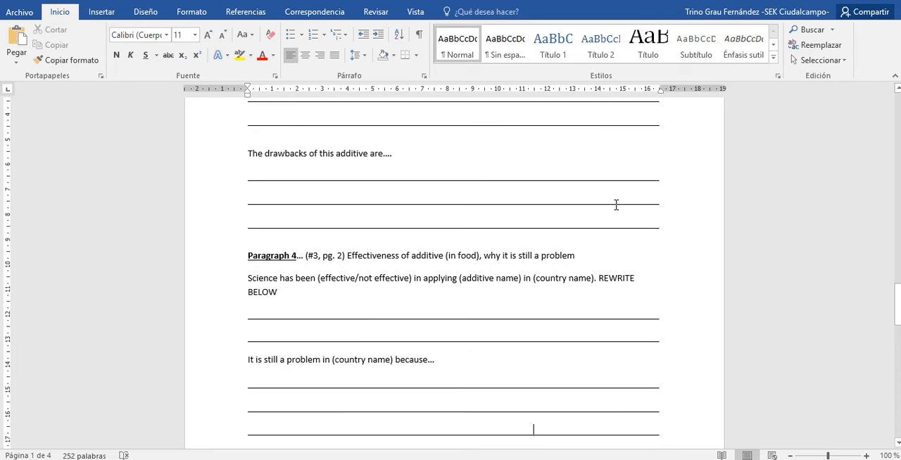
scroll("down", 3)
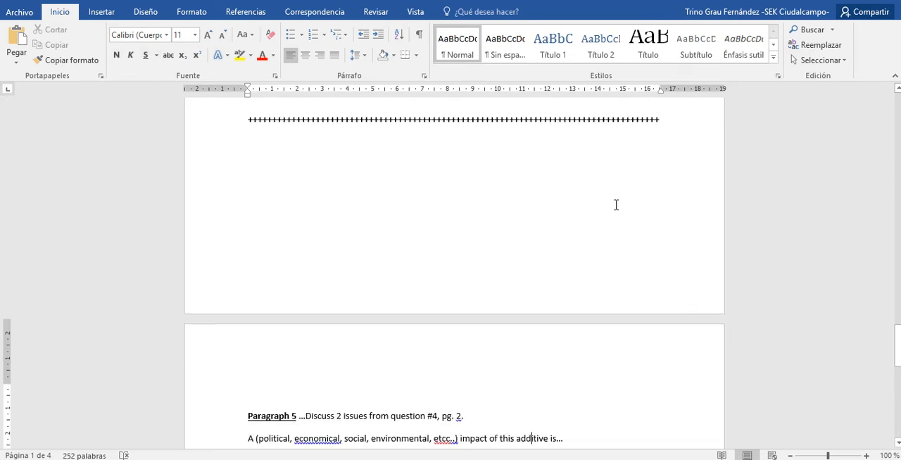
scroll("down", 3)
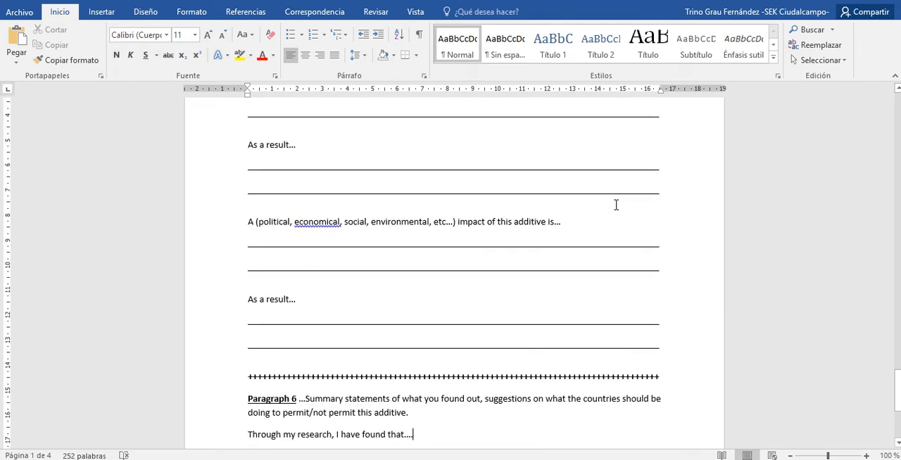
scroll("down", 3)
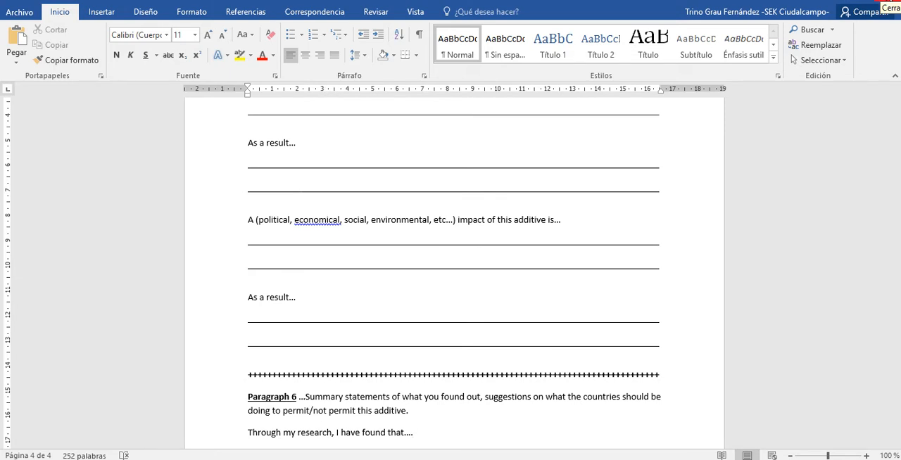
left_click(414, 432)
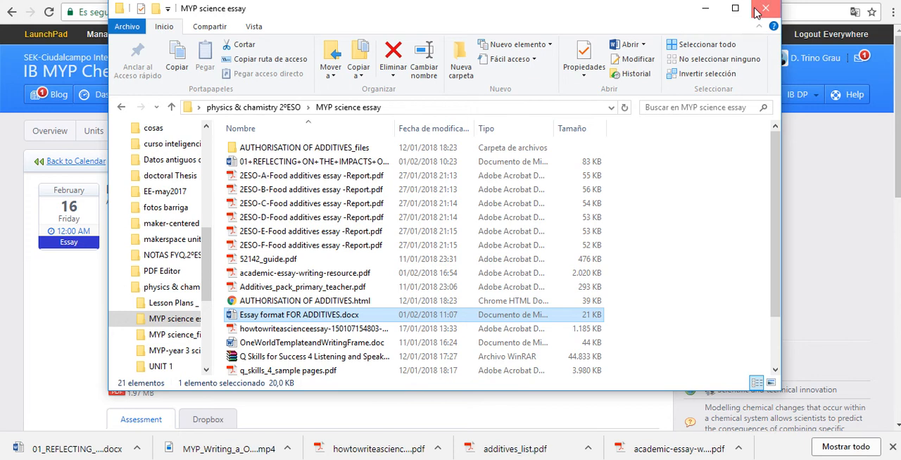
Close File Explorer and open sample-essay-1.pdf from the task in Chrome's PDF viewer.
left_click(765, 9)
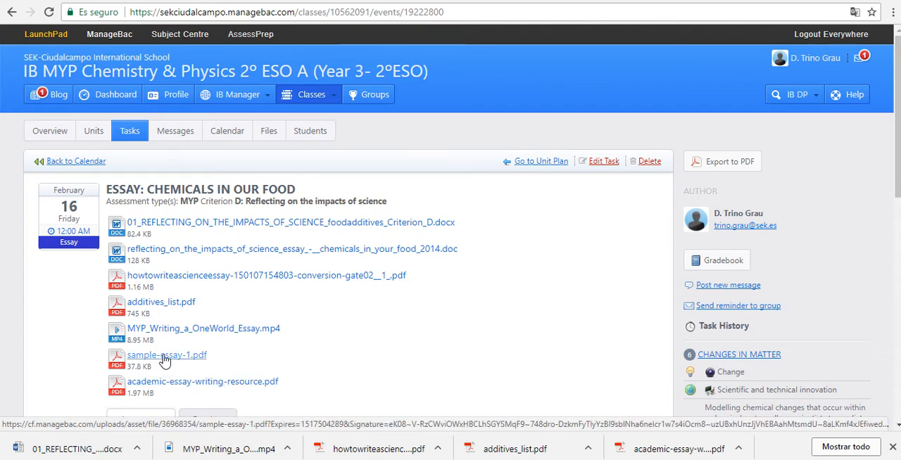
left_click(166, 355)
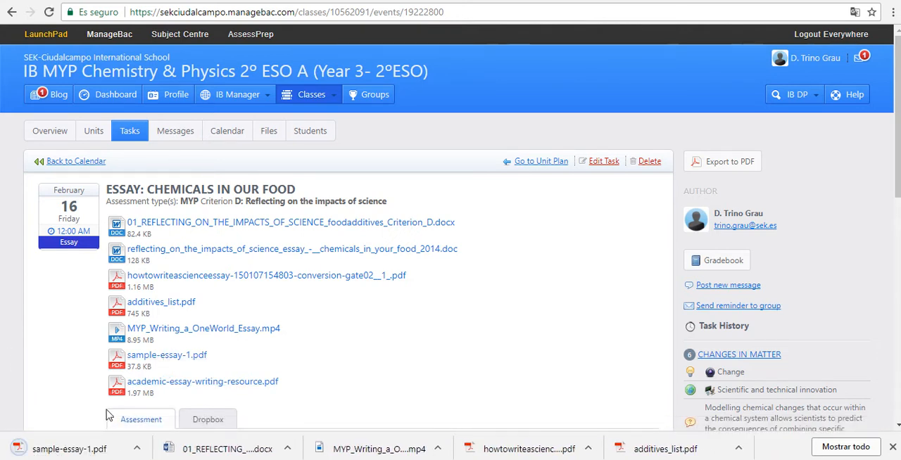
left_click(166, 354)
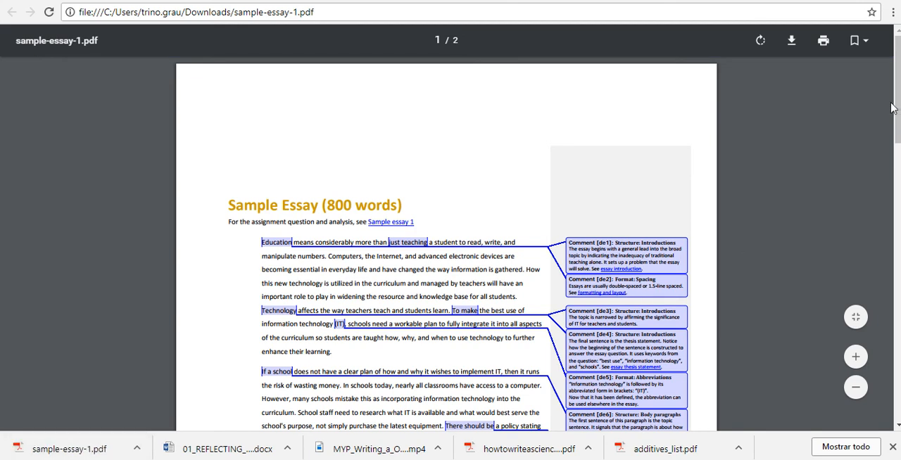
Read both pages of the annotated sample essay down to its references.
scroll("down", 3)
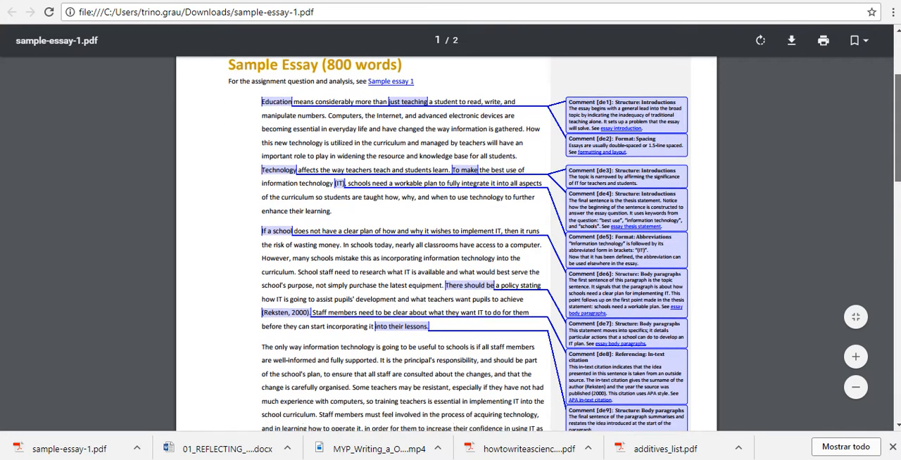
scroll("down", 3)
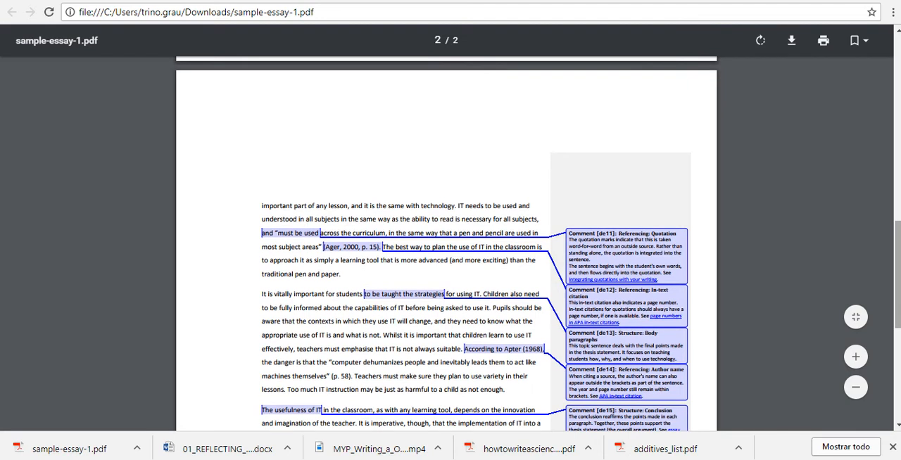
scroll("down", 3)
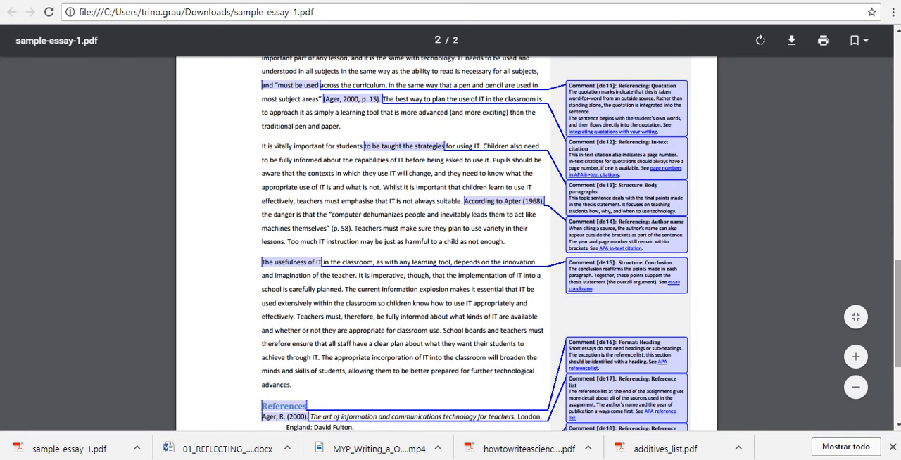
scroll("down", 3)
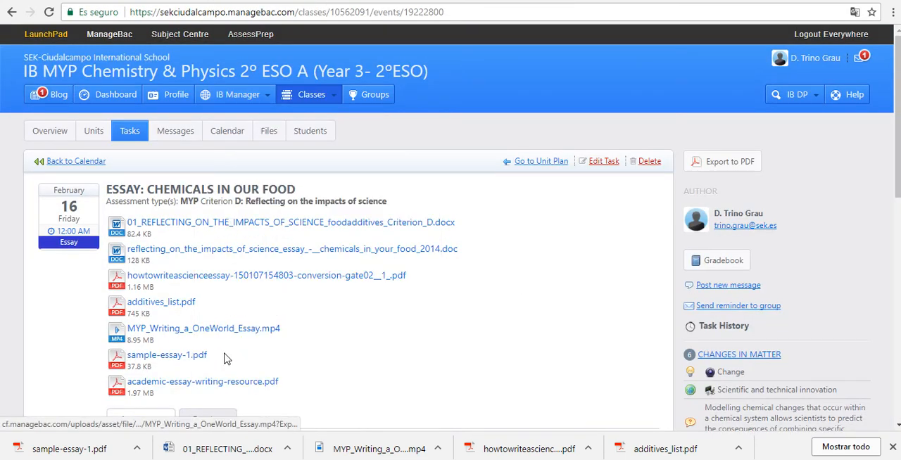
Download academic-essay-writing-resource.pdf from the task and open it in Chrome's PDF viewer.
left_click(202, 381)
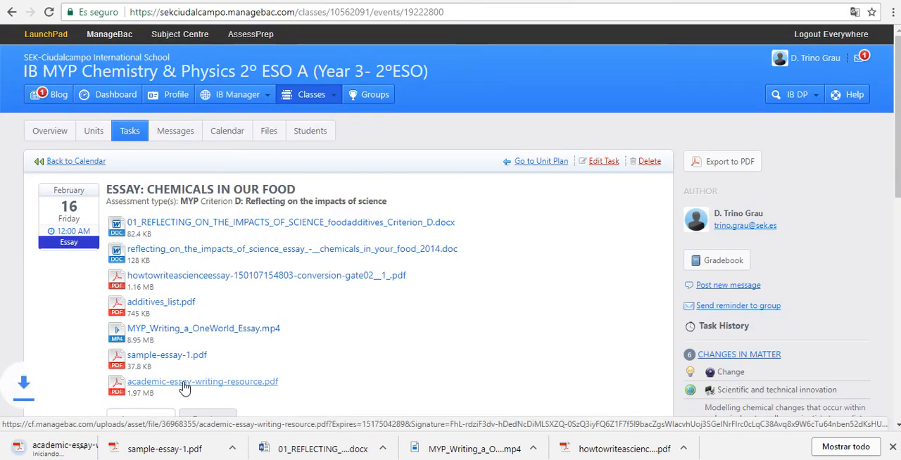
left_click(202, 380)
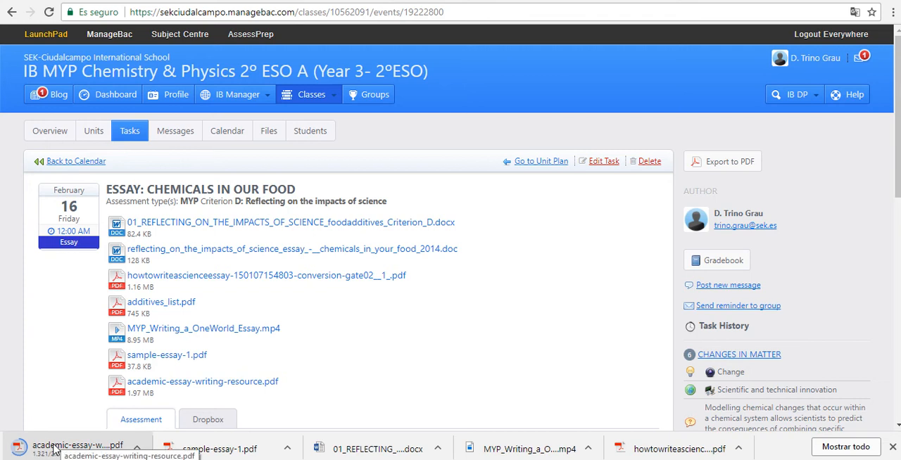
left_click(77, 448)
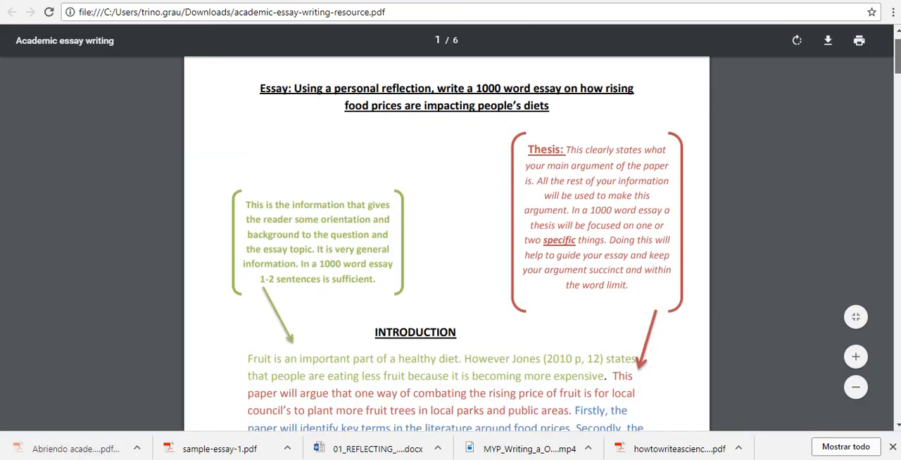
Review the essay writing resource's annotated introduction through page 2 and return to the ManageBac task.
scroll("down", 3)
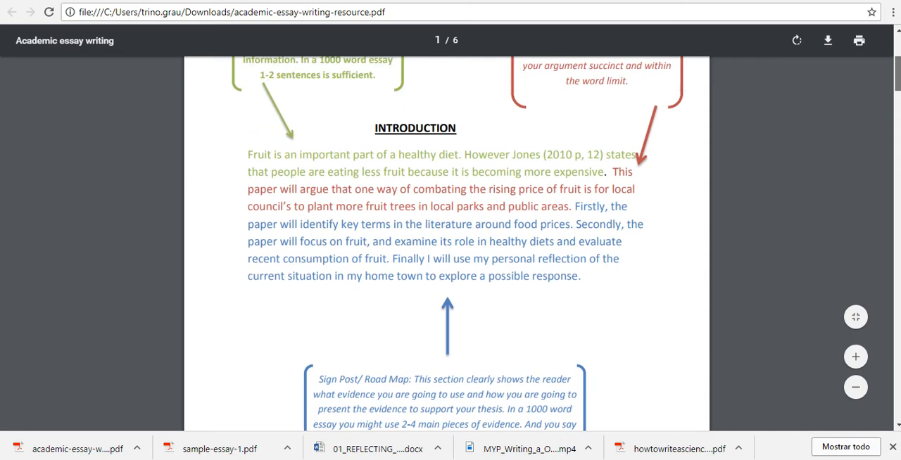
scroll("down", 3)
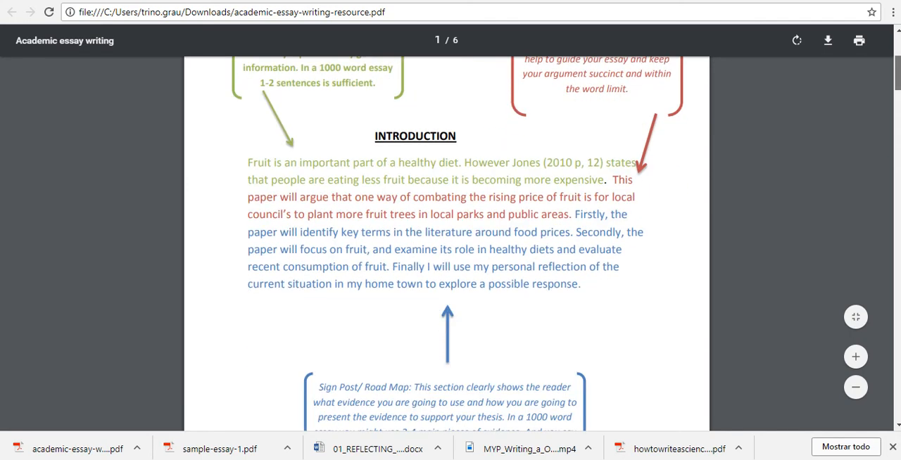
scroll("down", 3)
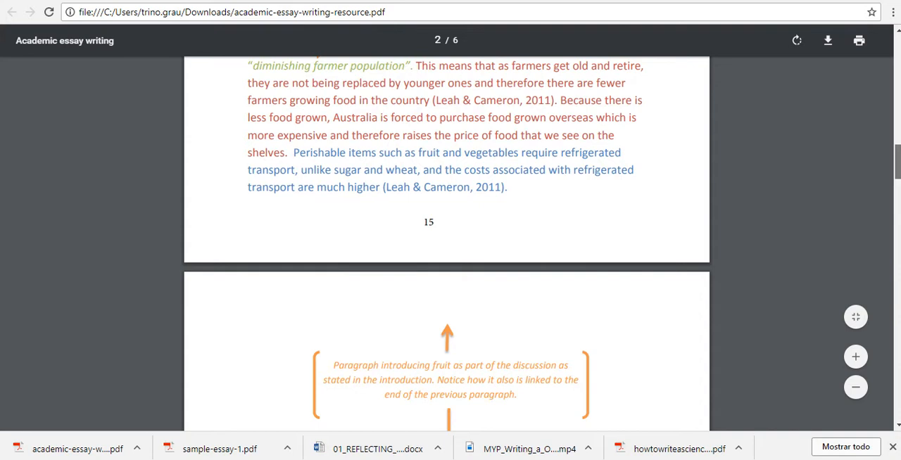
scroll("down", 3)
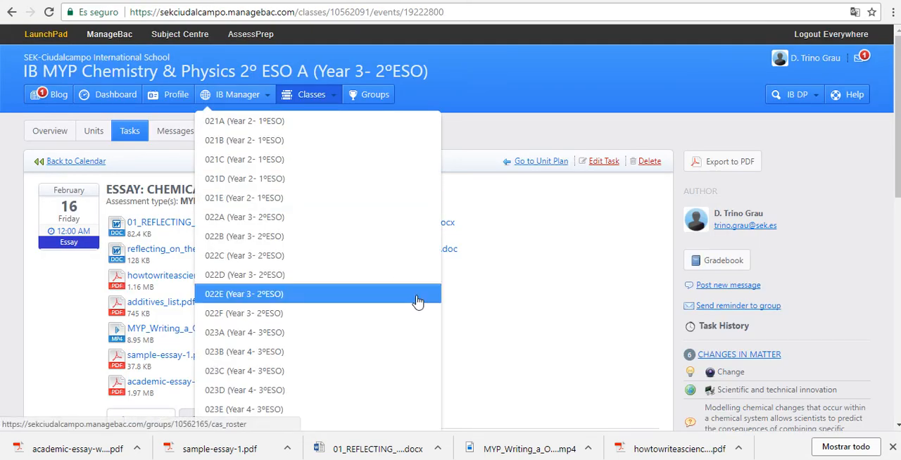
left_click(439, 43)
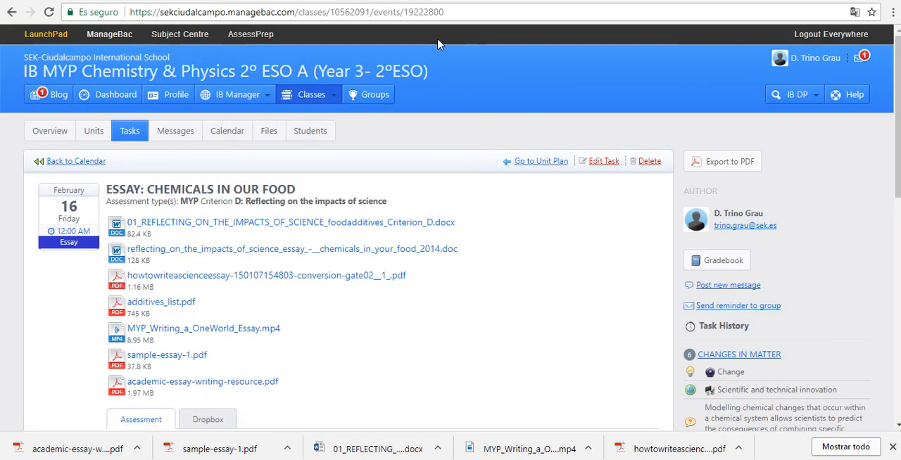